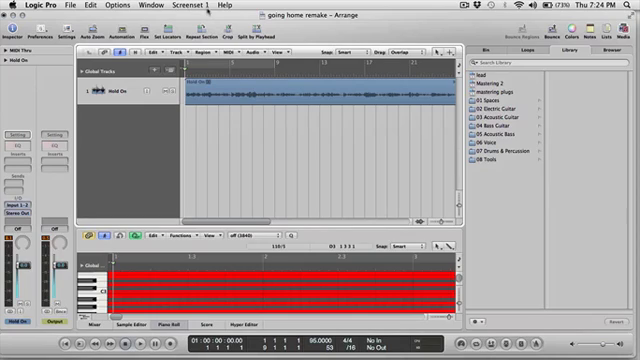
mouse_move(145, 153)
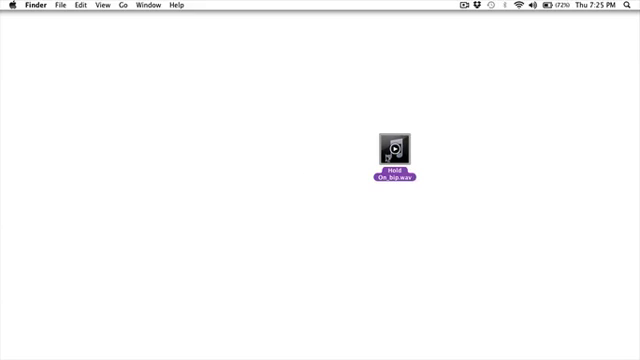
- Bring up the context menu for Hold On_bip.wav on the Finder desktop
right_click(398, 147)
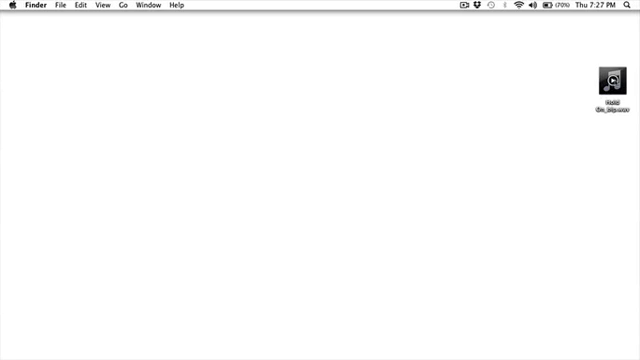
- Open Hold On_bip.wav from the desktop to listen, then bring up its context menu
double_click(612, 83)
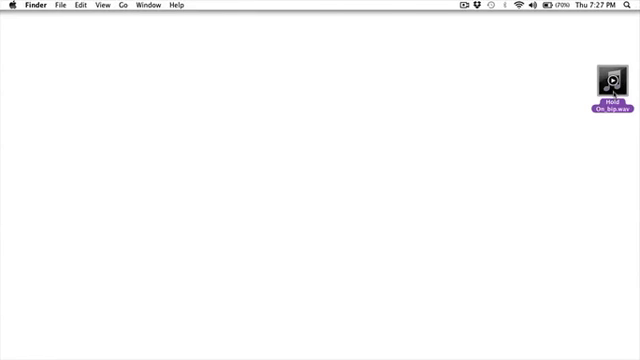
right_click(610, 80)
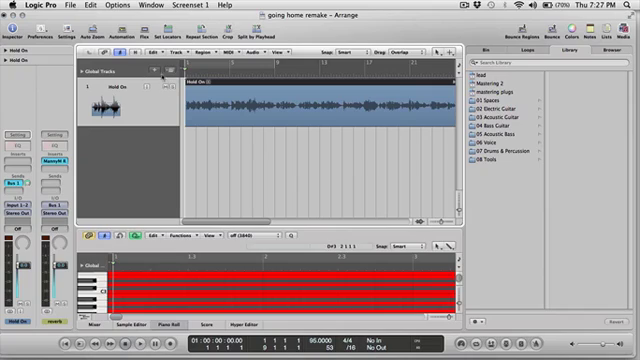
mouse_move(160, 170)
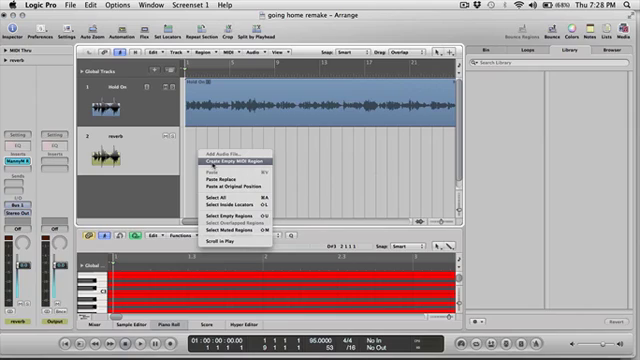
- Create an empty MIDI region named reverb in the reverb track's lane
click(219, 158)
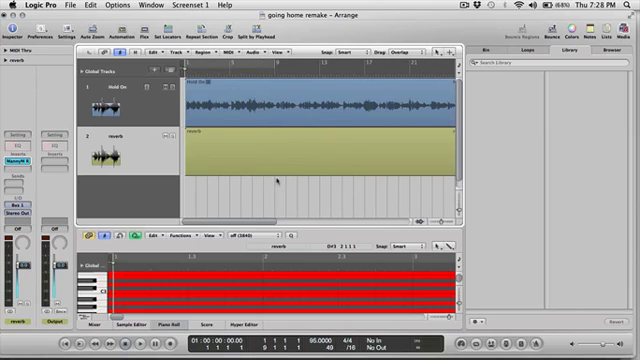
- Export all tracks as separate 24-bit WAVE files to the Desktop
click(30, 6)
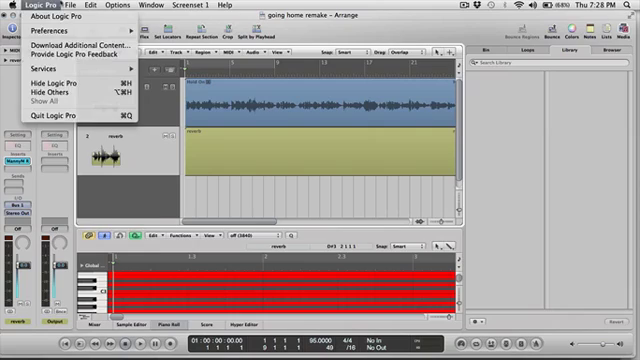
click(71, 9)
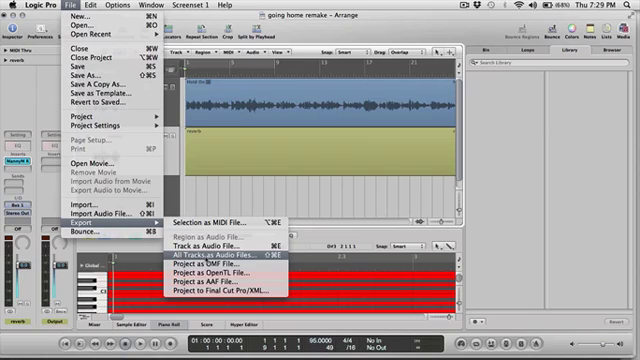
click(226, 262)
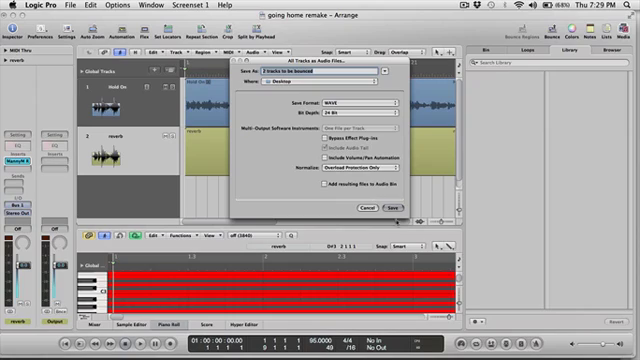
click(391, 207)
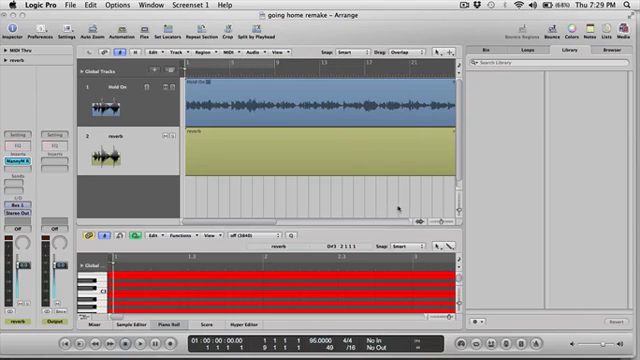